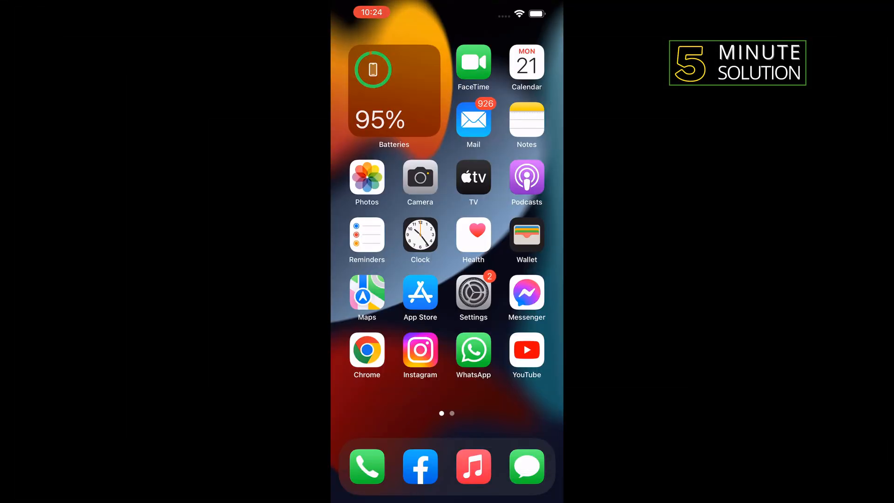
- Launch Photos and view My Albums, including Recents, Favourites, example and Instagram albums
left_click(366, 178)
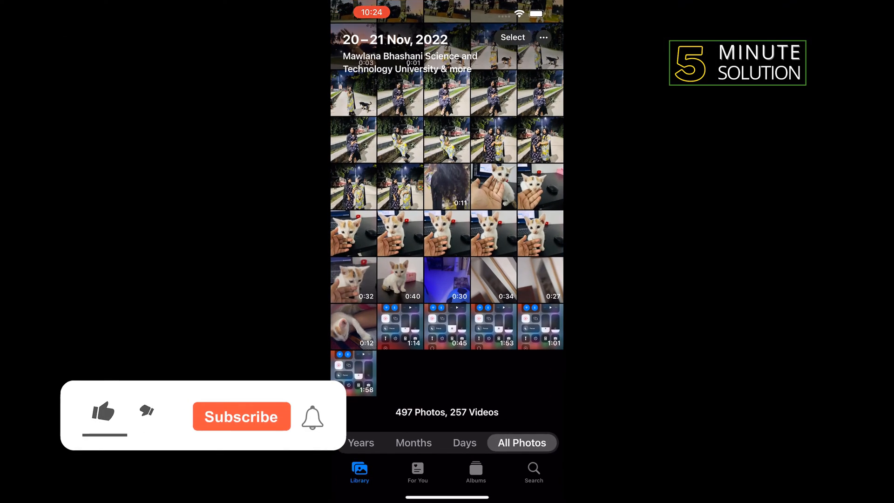
left_click(475, 472)
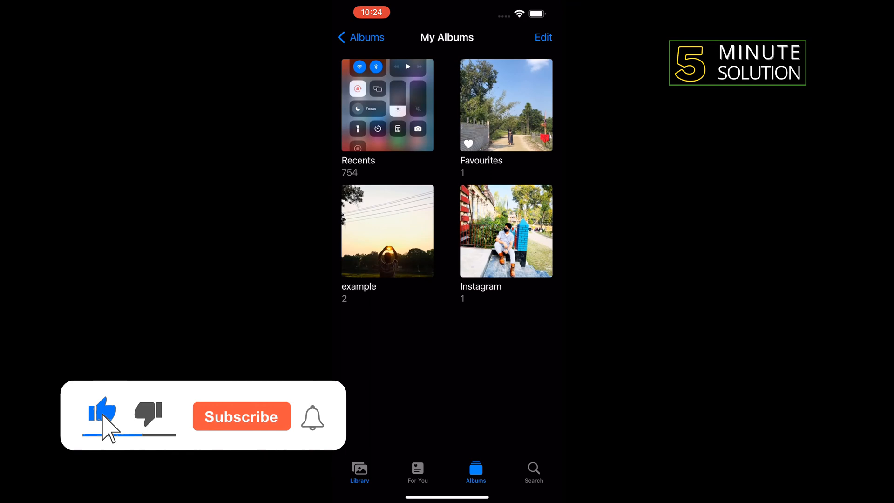
left_click(241, 416)
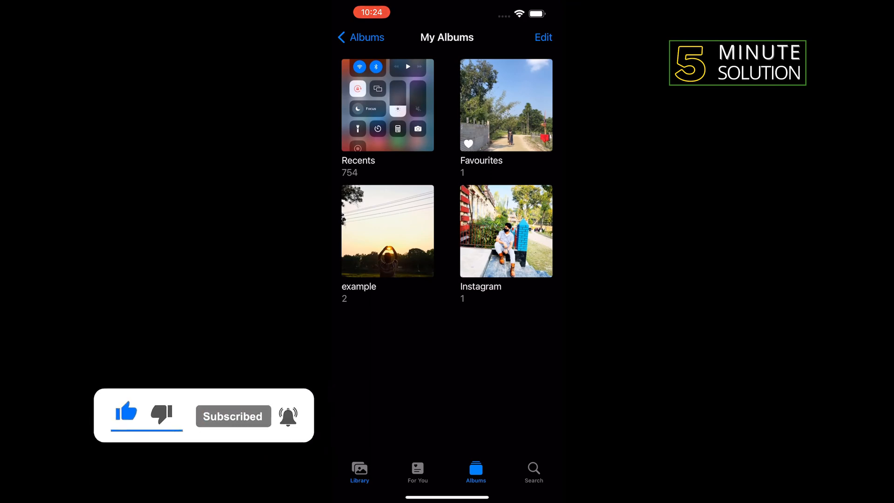
- Start a new album from the Edit menu and title it 'Slideshow'
left_click(542, 37)
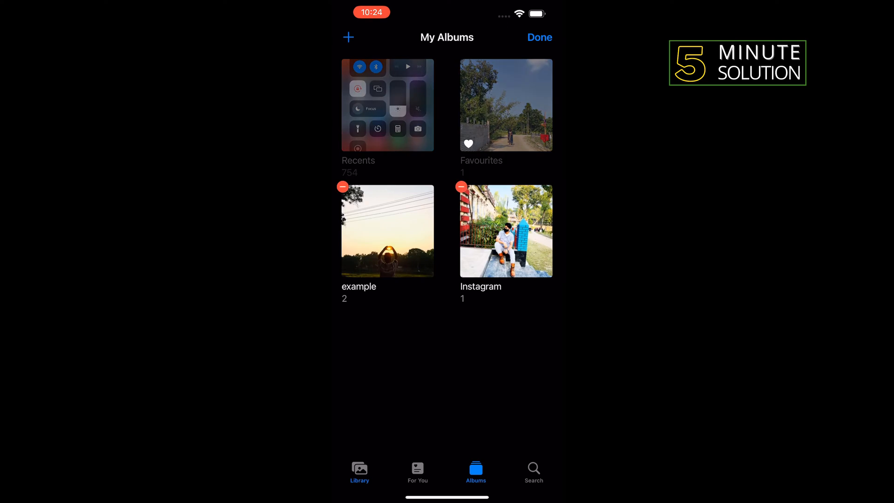
left_click(348, 37)
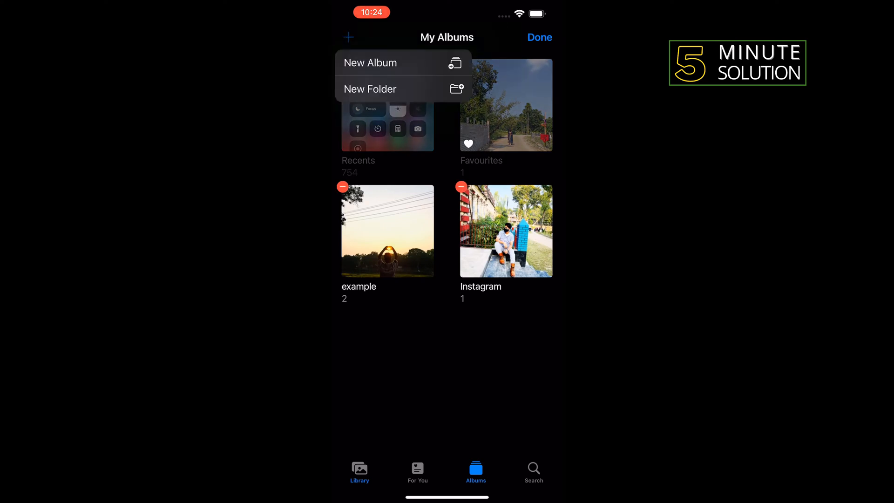
left_click(370, 63)
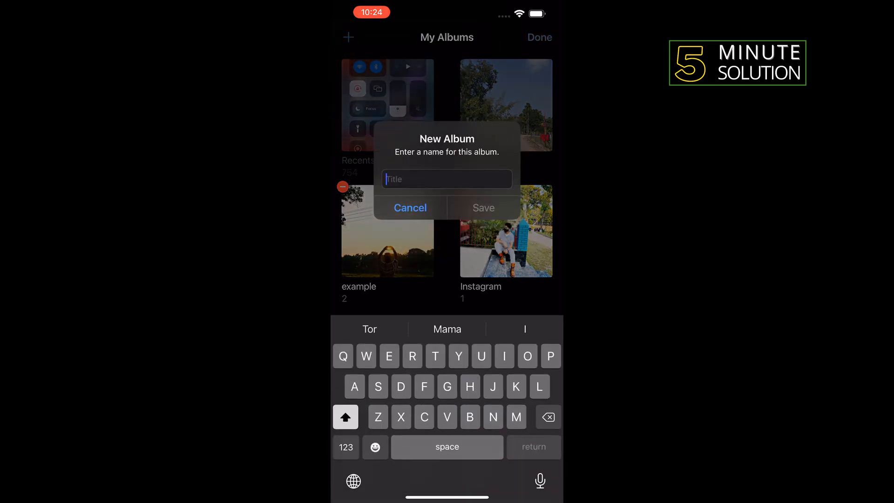
type("Slideshow")
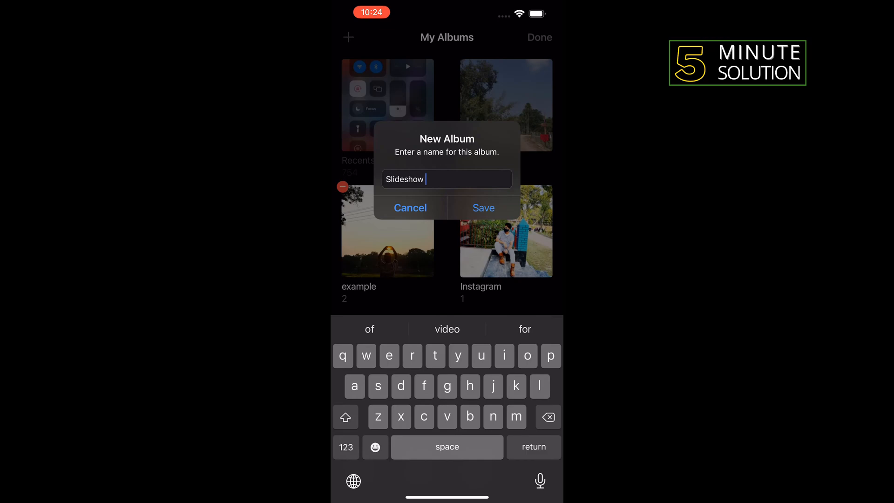
- Save the Slideshow album, add five kitten photos, and finish editing the album list
left_click(482, 208)
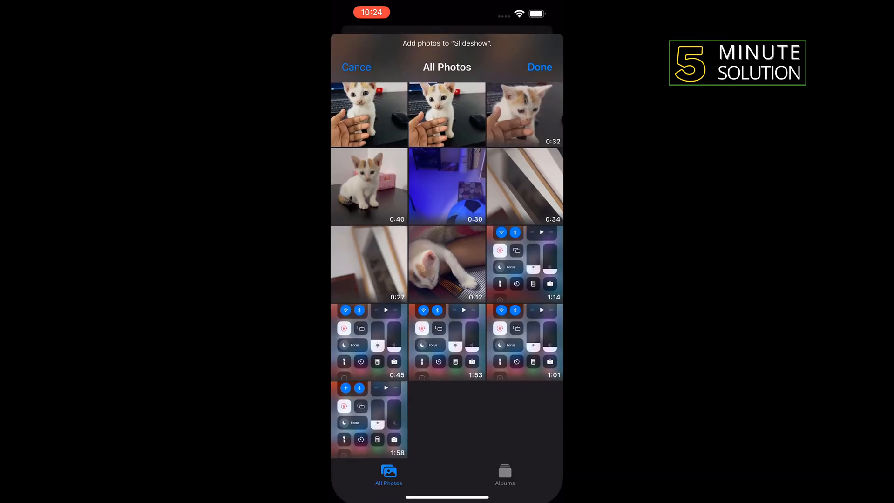
scroll("up", 3)
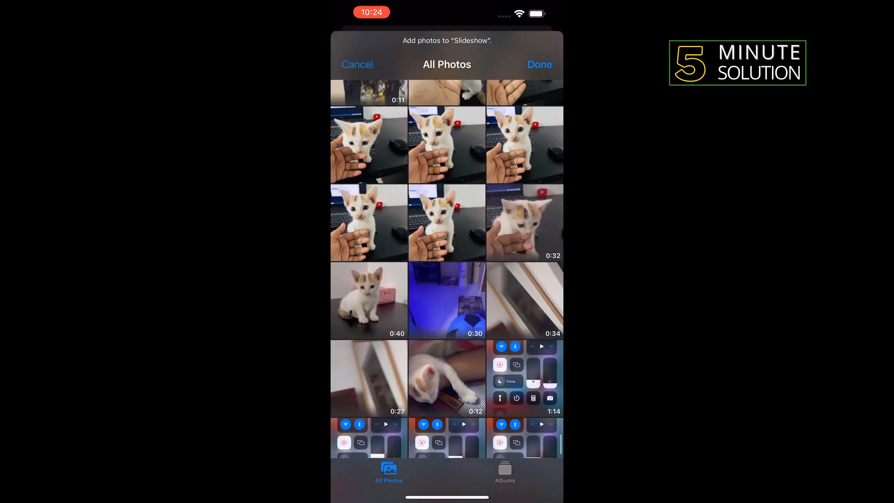
left_click(524, 145)
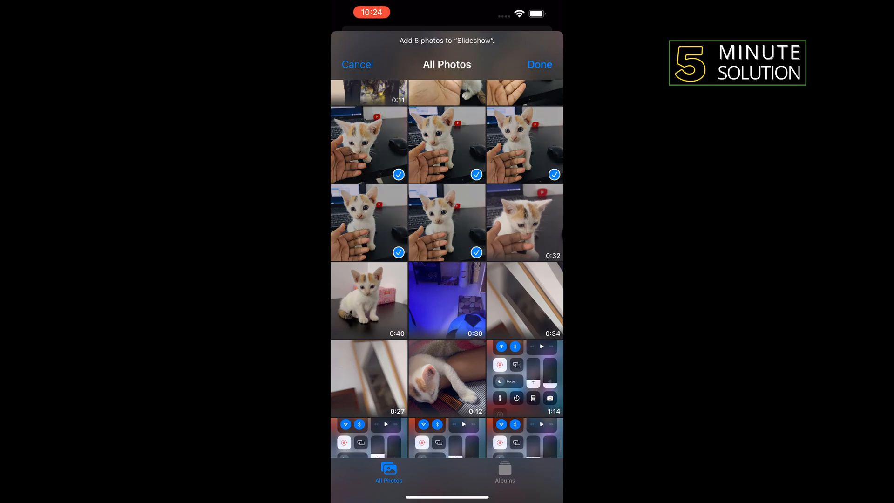
left_click(504, 472)
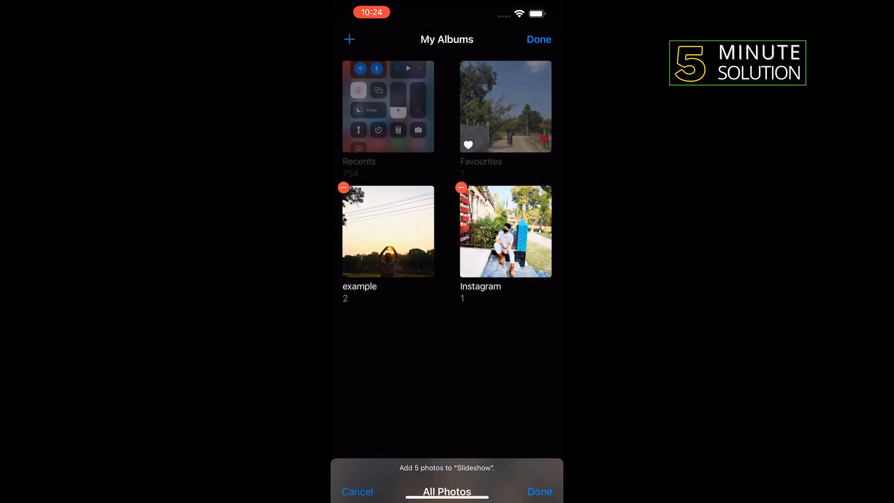
left_click(538, 492)
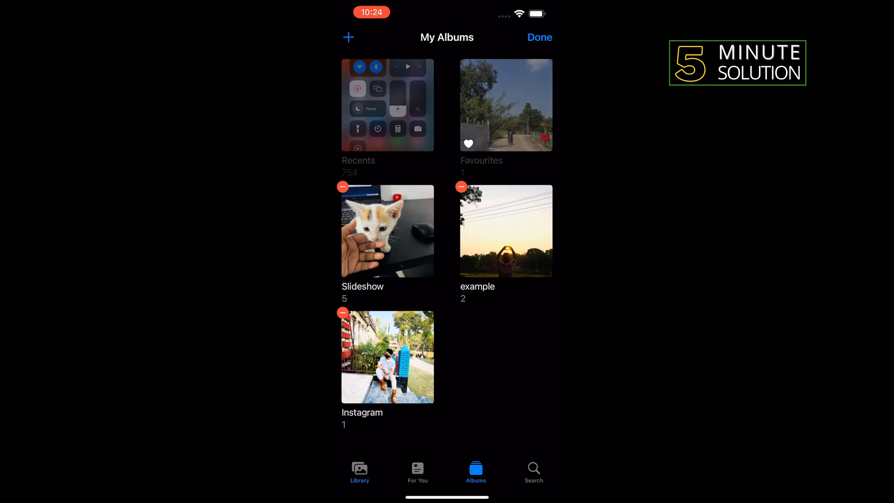
left_click(538, 38)
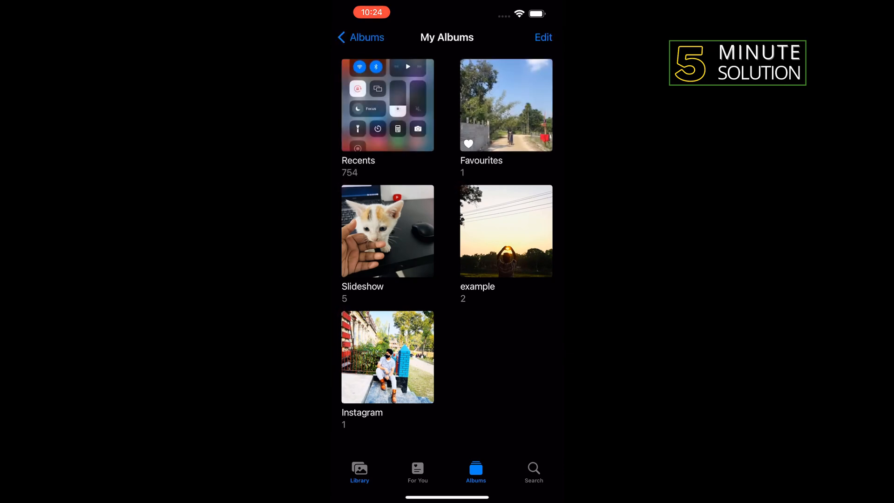
- Play the Slideshow album as a memory video and pause it
left_click(387, 231)
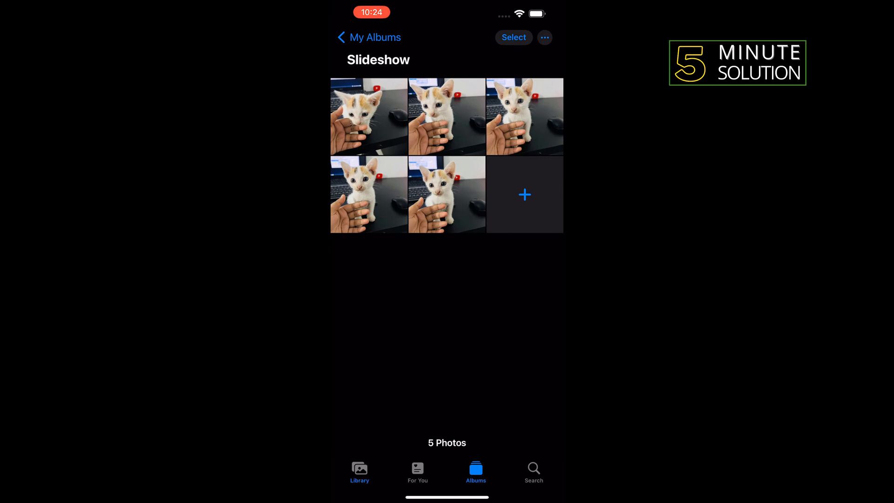
left_click(544, 38)
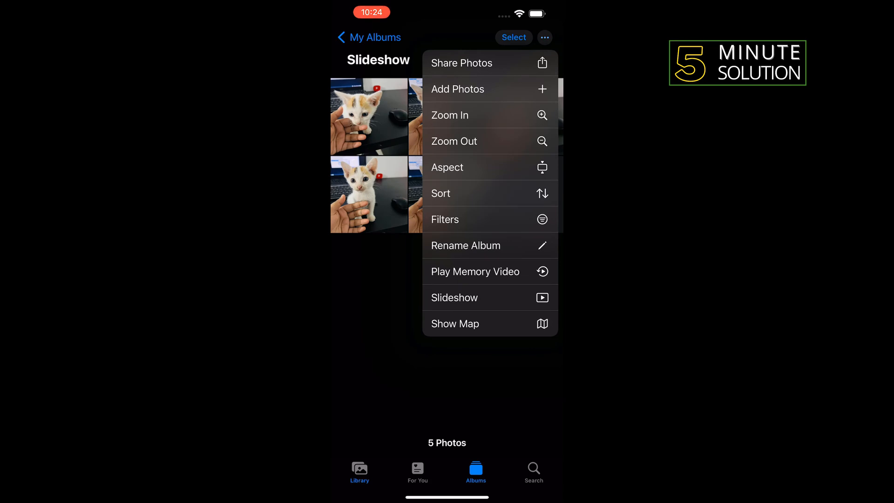
left_click(454, 297)
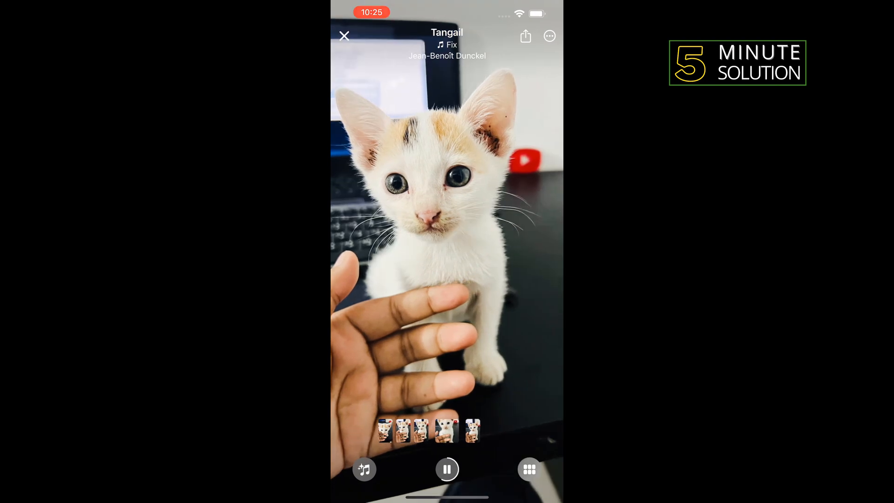
left_click(528, 468)
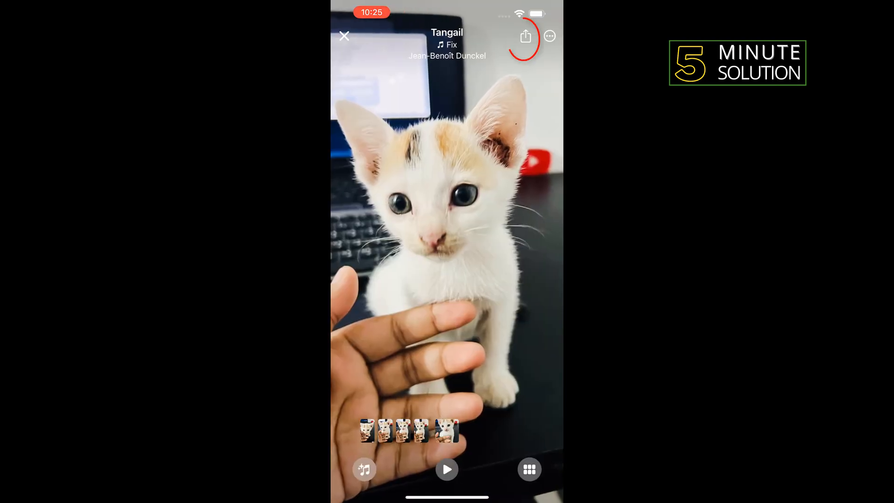
- Save the memory video to the library, close the player, and view the library
left_click(525, 36)
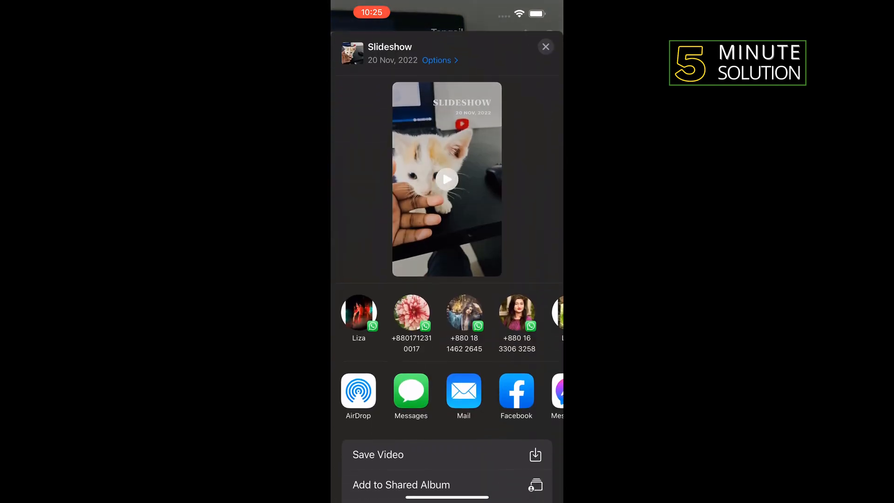
left_click(378, 454)
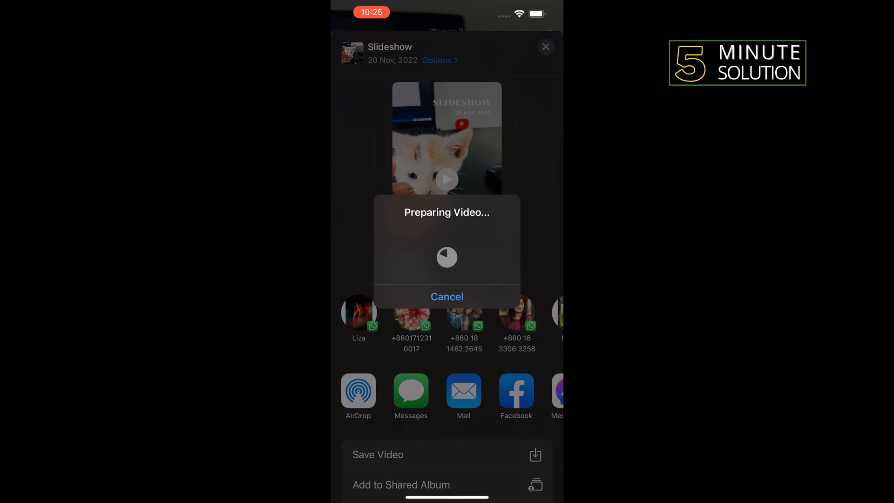
left_click(447, 296)
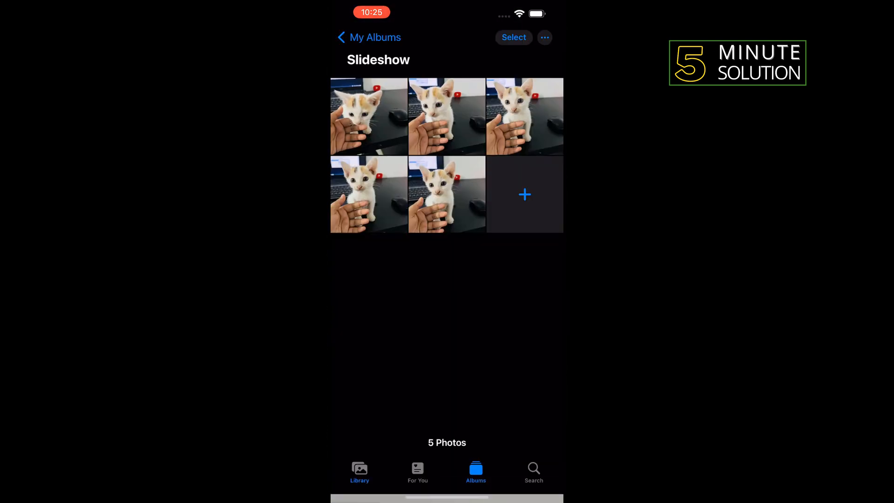
left_click(359, 472)
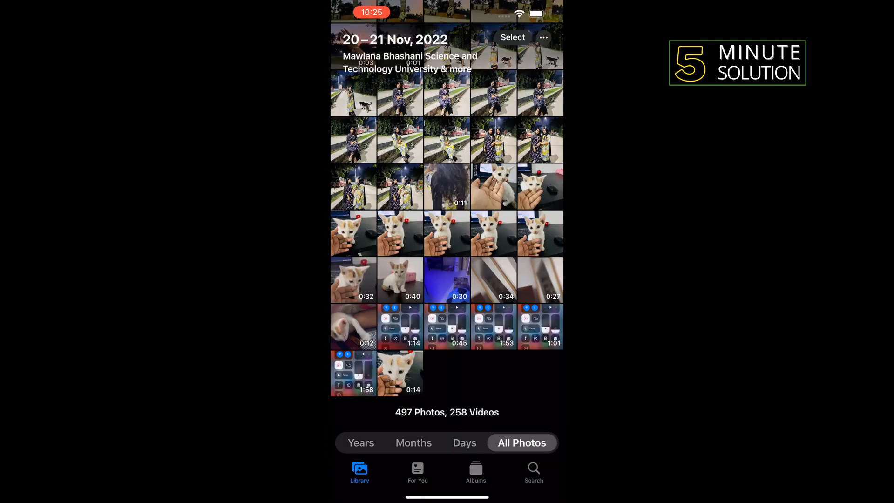